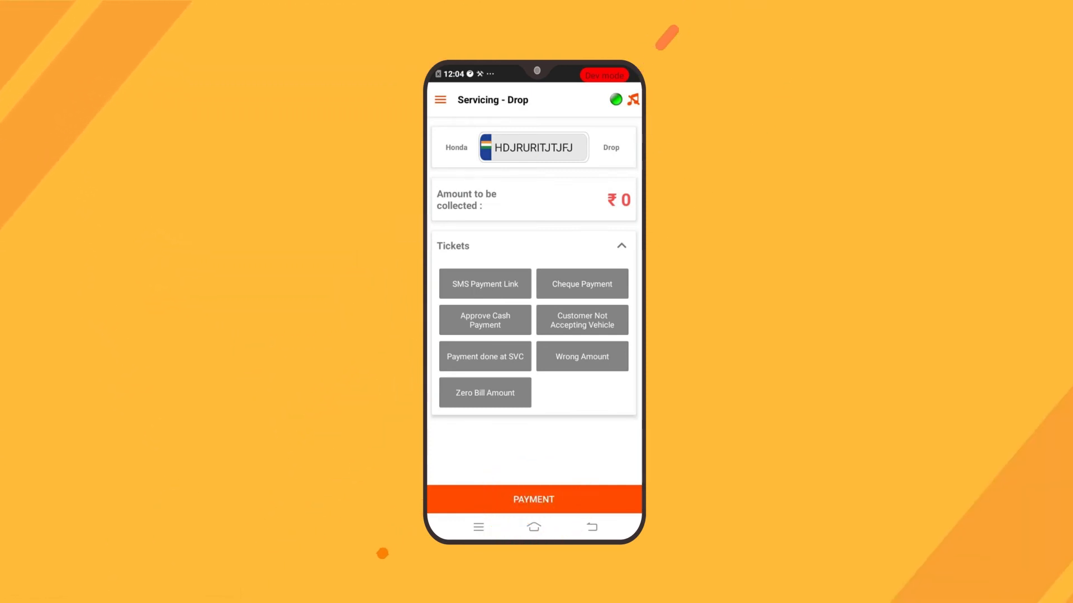
# Go from Servicing - Drop toward the Submit Challan screen for the TR1850 deposit
pyautogui.click(484, 320)
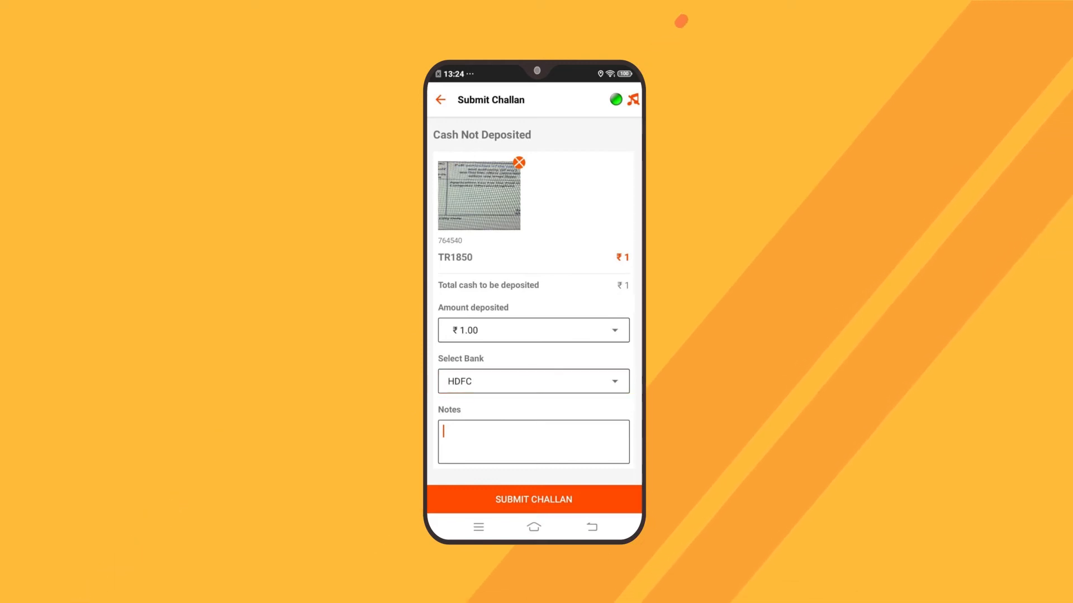
# Open Customer Cash from the hamburger menu, showing ₹2001.0 in hand and ₹253.0 handed over
pyautogui.click(534, 500)
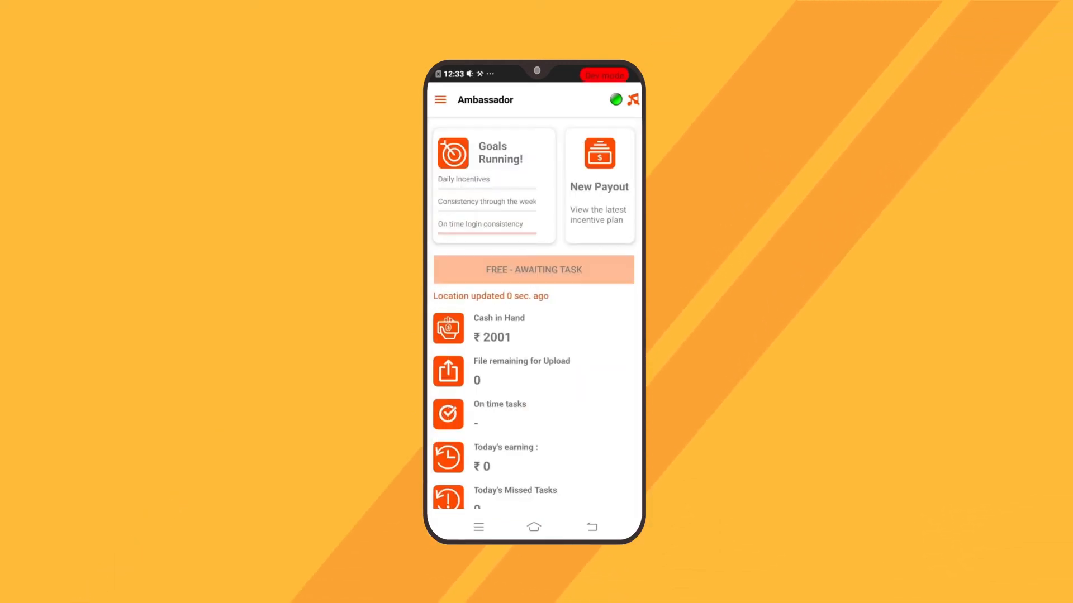
pyautogui.click(439, 100)
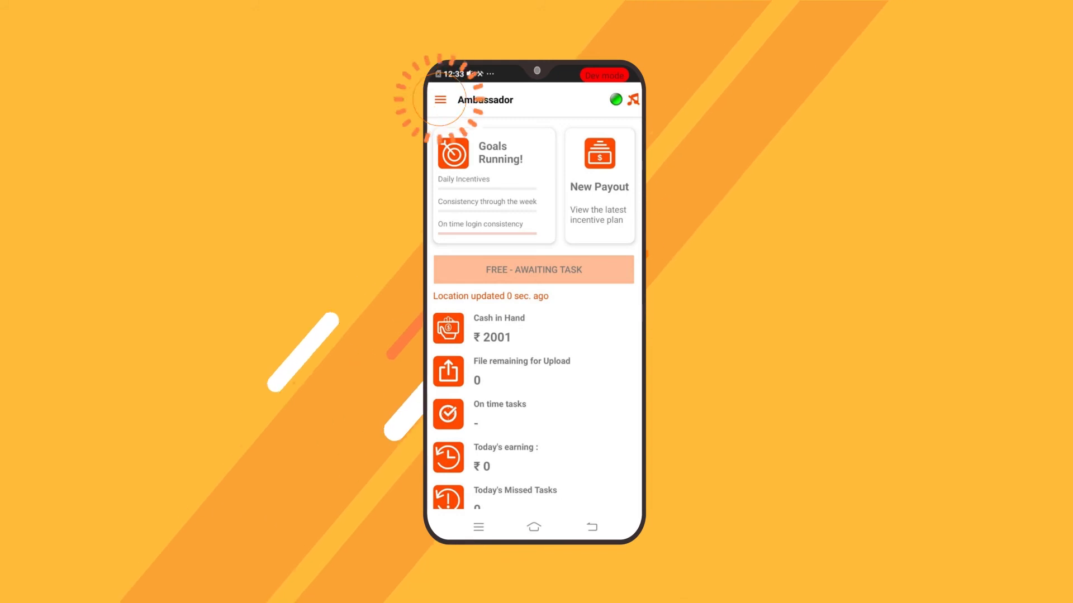
pyautogui.click(440, 99)
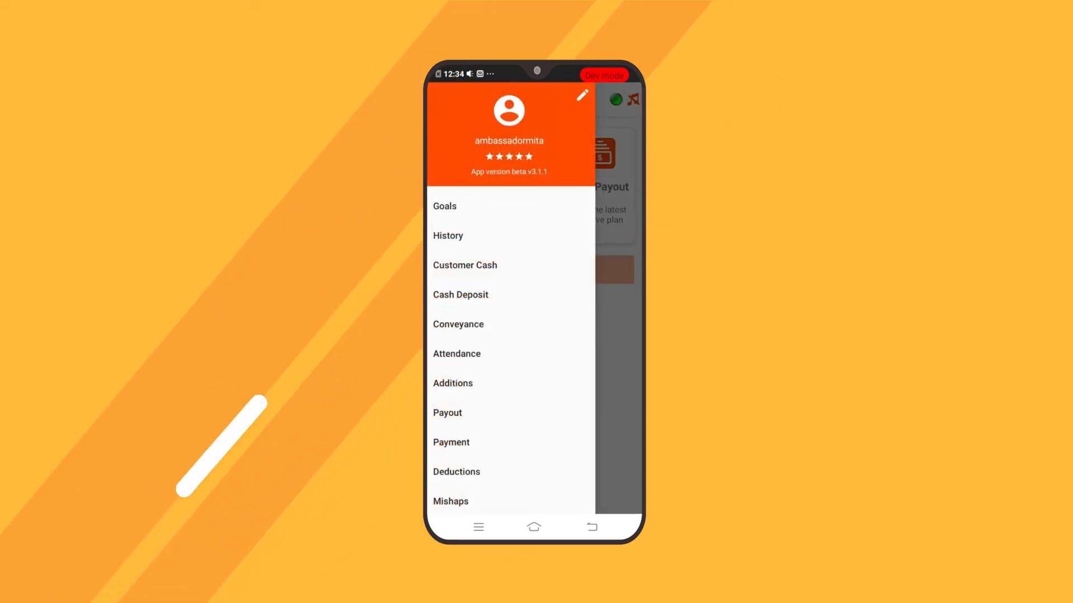
pyautogui.click(462, 266)
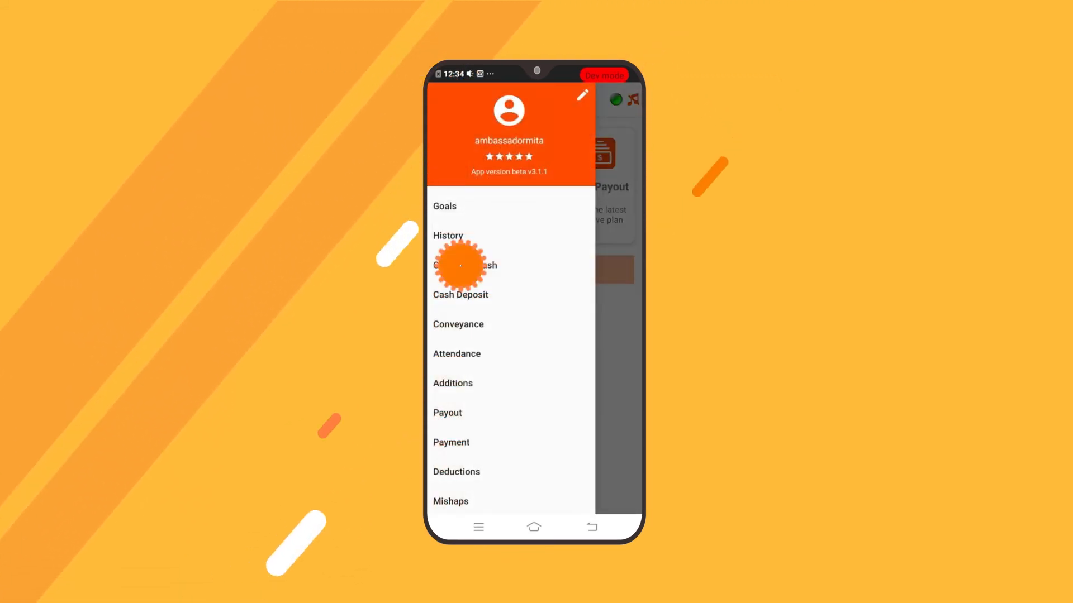
pyautogui.click(462, 264)
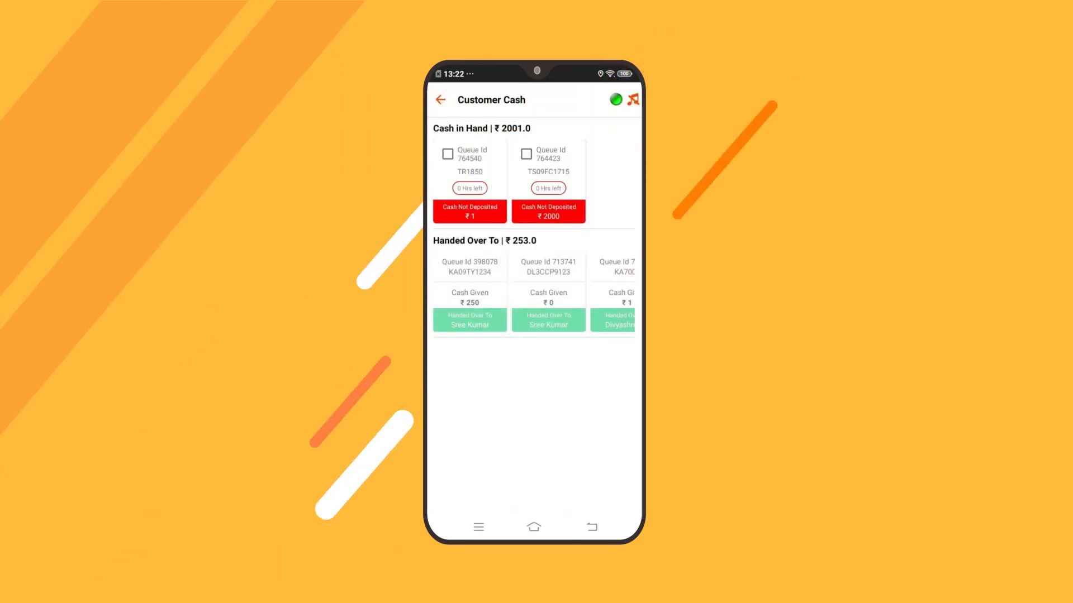
# Select queue 764540, attach the captured receipt photo, and set ₹1.00 deposited with HDFC
pyautogui.click(447, 152)
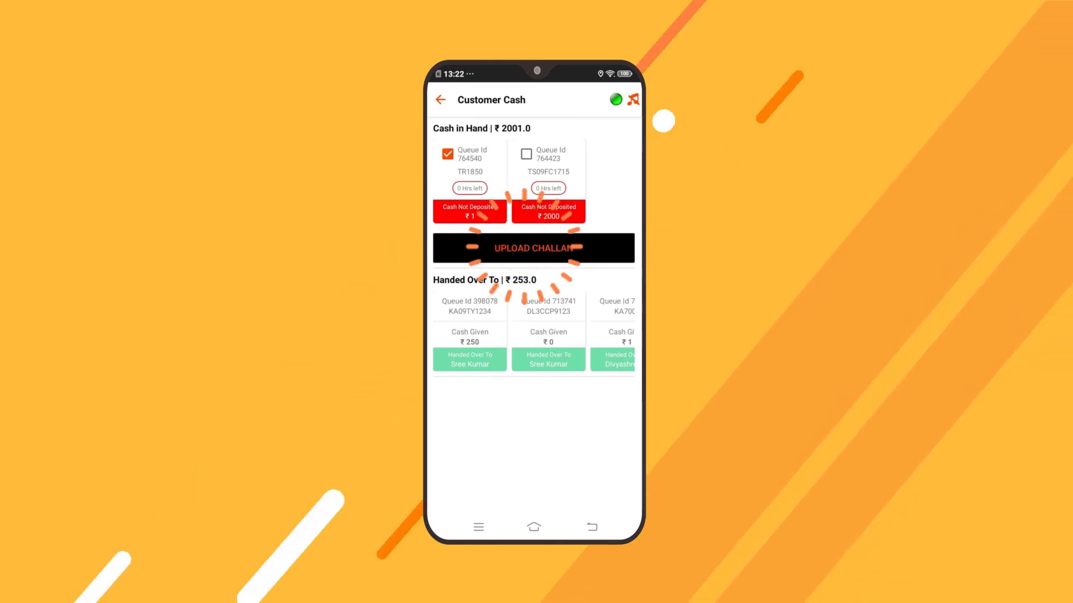
pyautogui.click(534, 248)
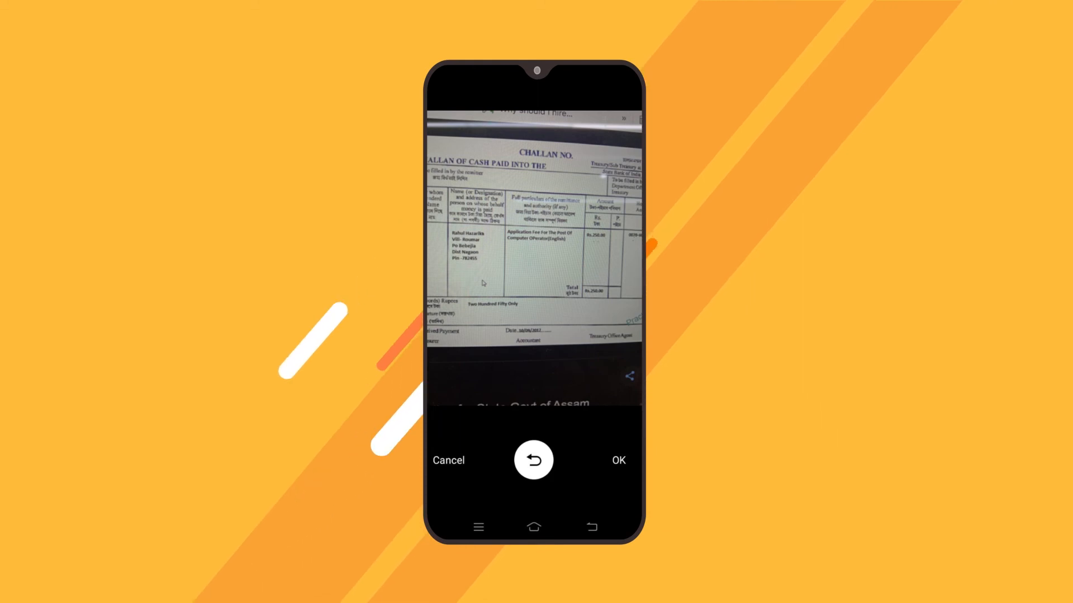
pyautogui.click(618, 460)
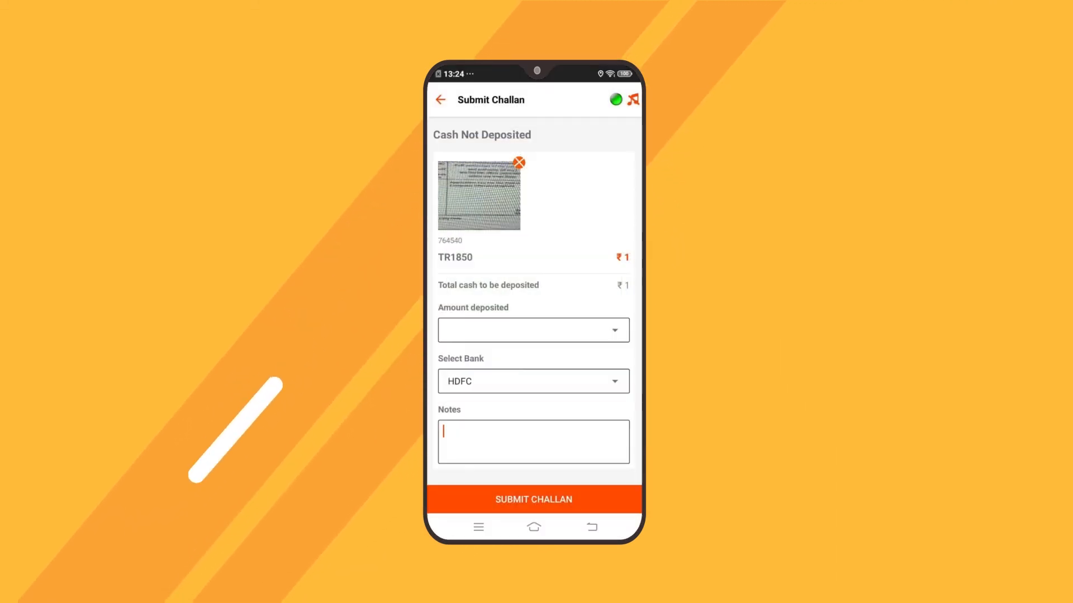
pyautogui.click(533, 330)
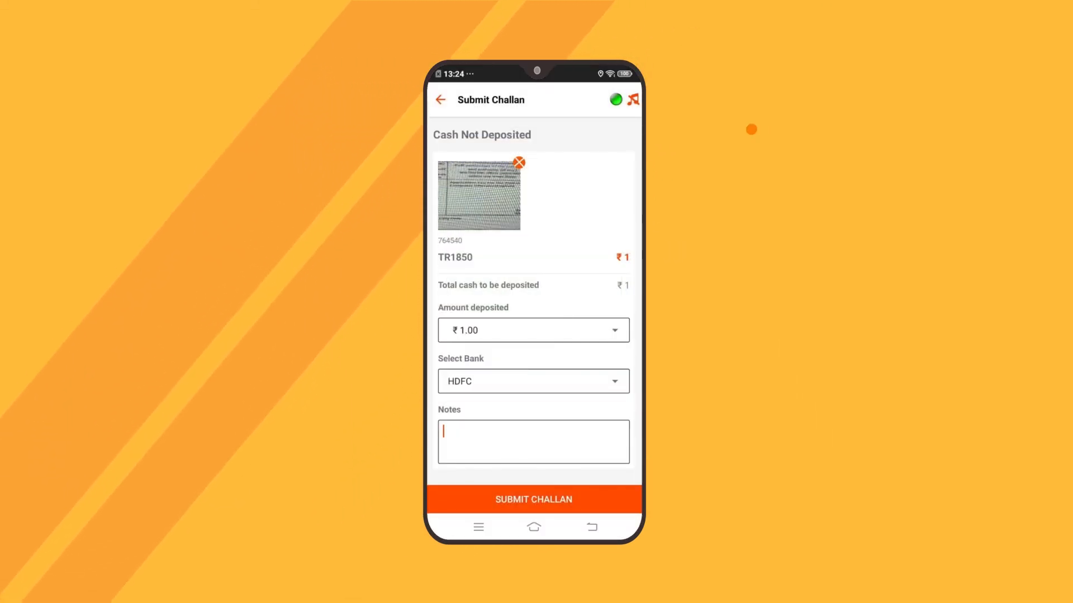